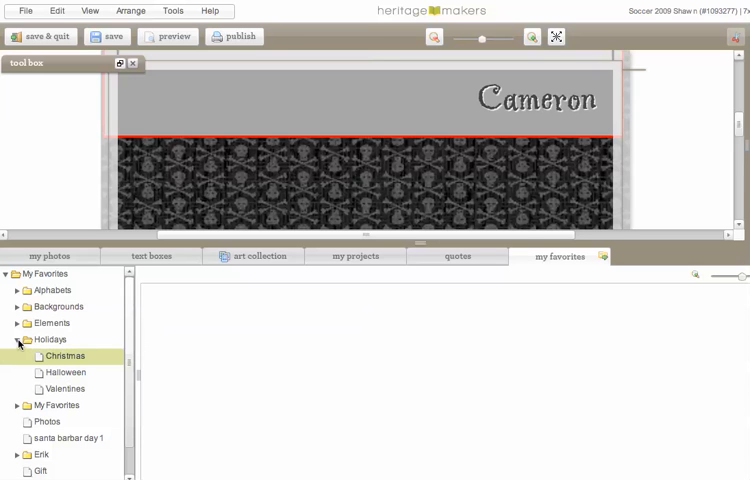
Step: Collapse the Holidays folder in My Favorites and select it
{"action": "left_click", "coordinate": [17, 339]}
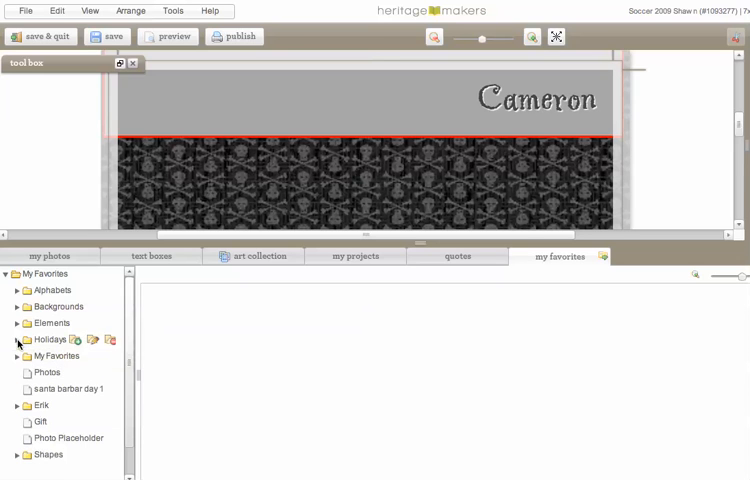
{"action": "left_click", "coordinate": [48, 339]}
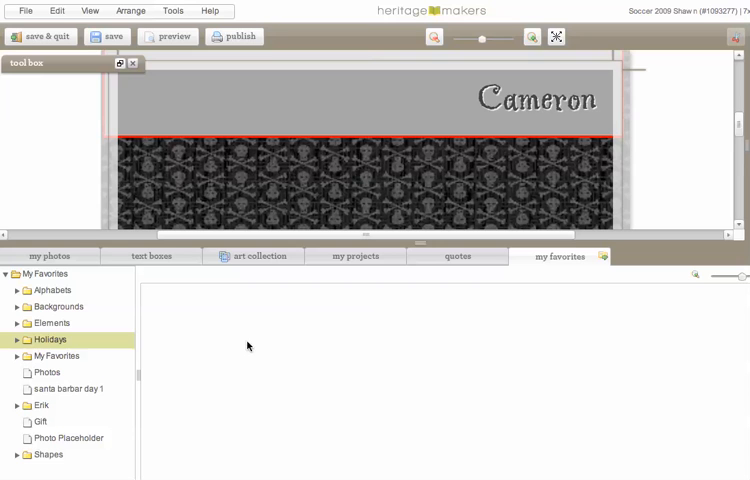
{"action": "mouse_move", "coordinate": [567, 267]}
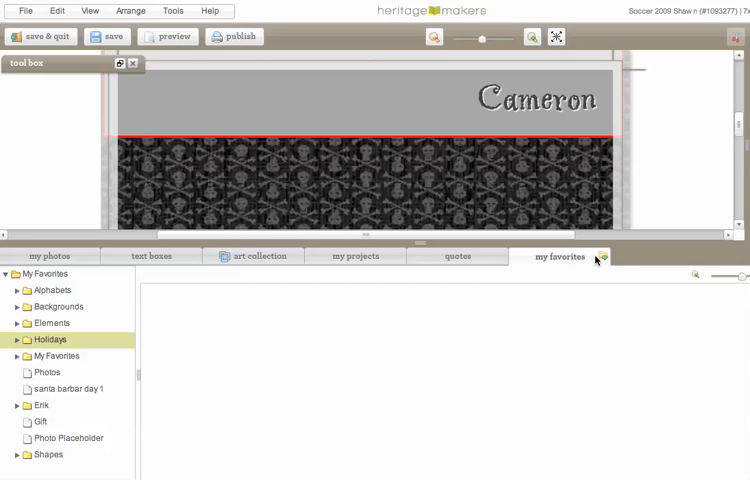
{"action": "mouse_move", "coordinate": [603, 256]}
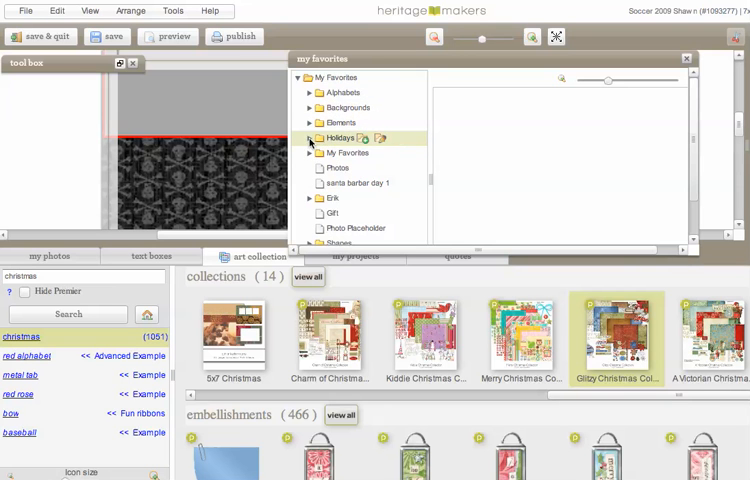
Step: Expand Holidays in the floating favorites window and open the empty Christmas folder
{"action": "left_click", "coordinate": [310, 138]}
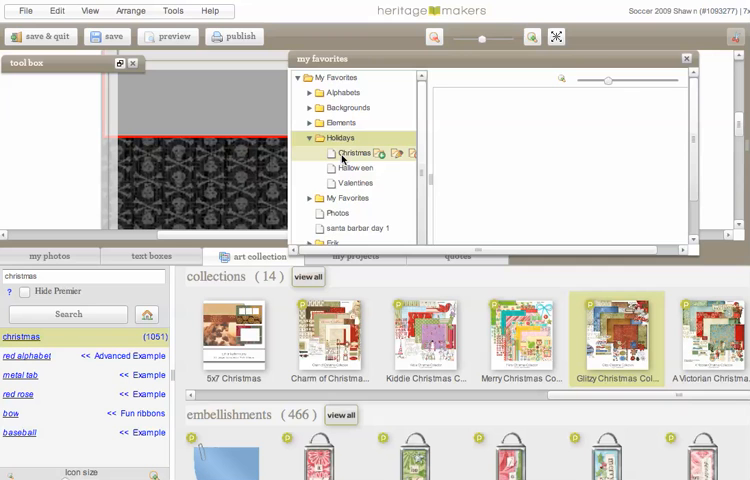
{"action": "left_click", "coordinate": [355, 152]}
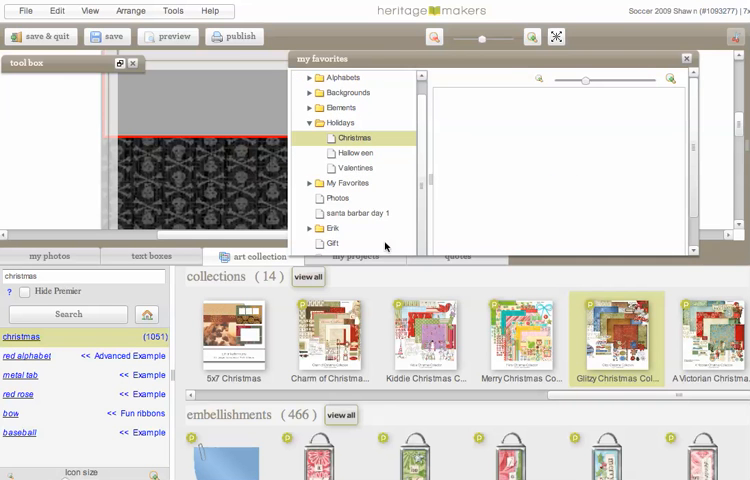
{"action": "mouse_move", "coordinate": [386, 248]}
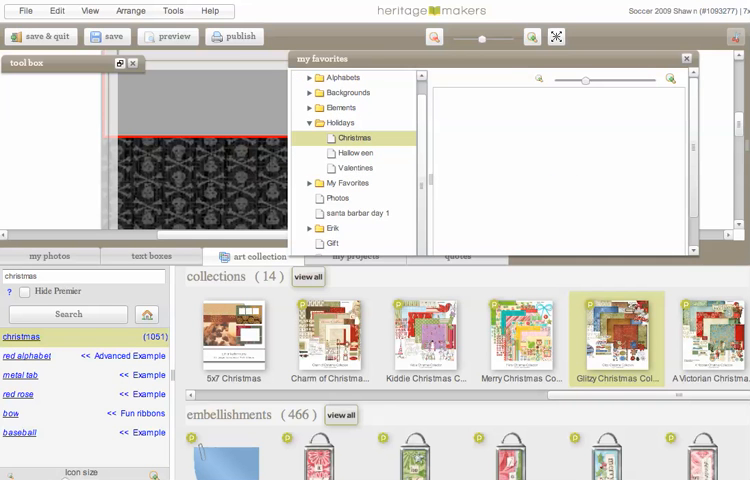
Step: Scroll through the Christmas embellishments, adding holly, ornaments, stocking, gift, tree and word art
{"action": "scroll", "scroll_direction": "down", "scroll_amount": 3}
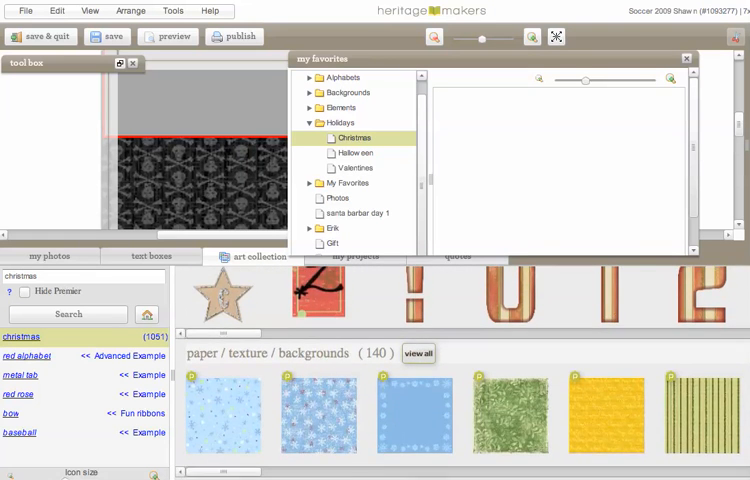
{"action": "scroll", "scroll_direction": "down", "scroll_amount": 3}
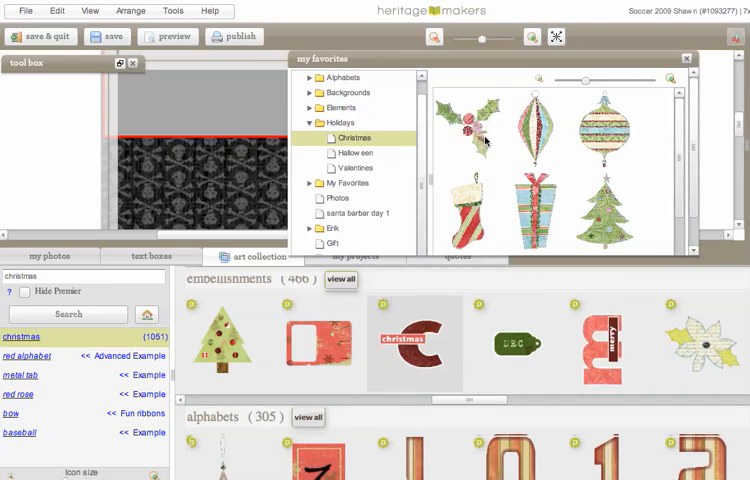
{"action": "scroll", "scroll_direction": "down", "scroll_amount": 3}
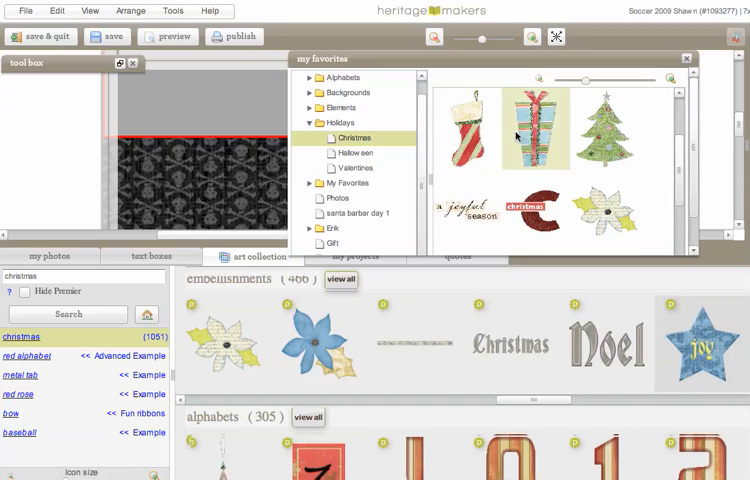
Step: Open the Halloween folder showing crows, a cat and a spider, then collapse Holidays
{"action": "left_click", "coordinate": [354, 137]}
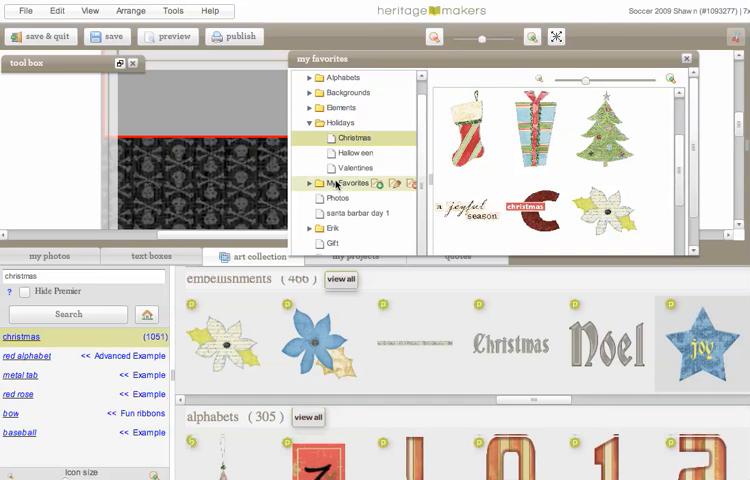
{"action": "left_click", "coordinate": [354, 152]}
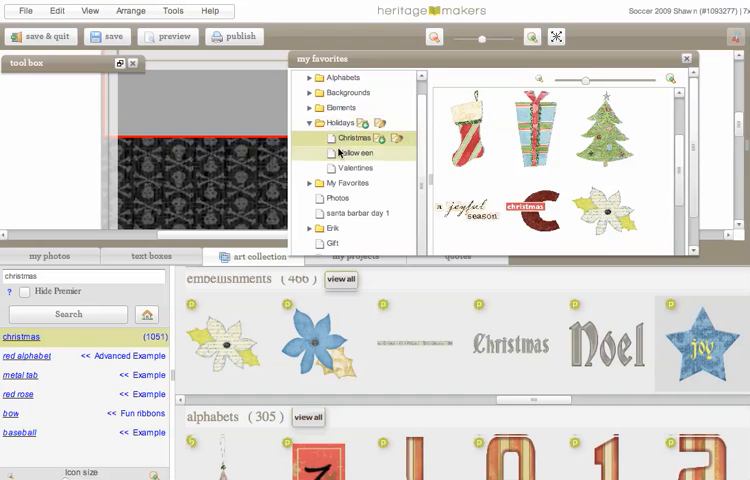
{"action": "left_click", "coordinate": [354, 153]}
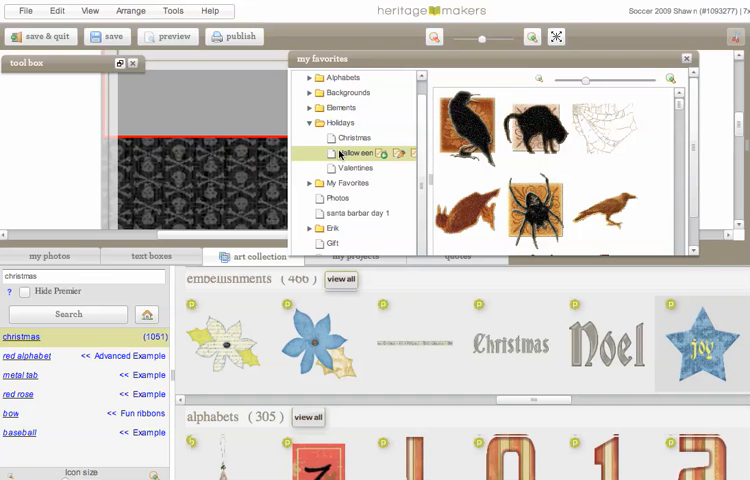
{"action": "left_click", "coordinate": [340, 122]}
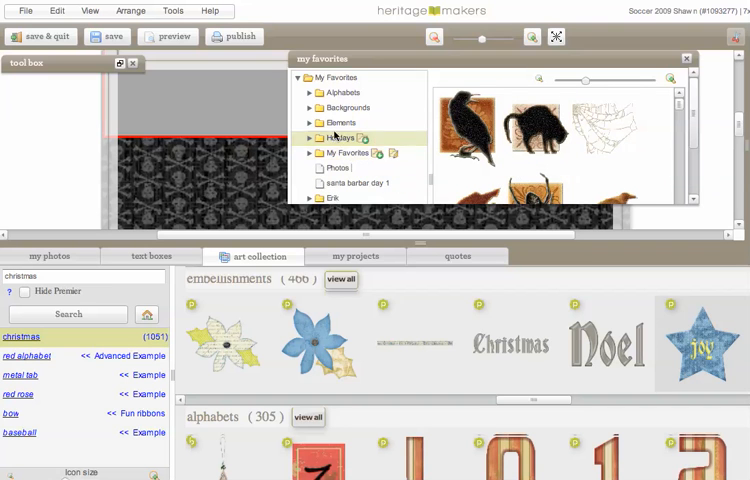
Step: Expand Holidays, dock favorites back into its tab, and open the Christmas folder
{"action": "left_click", "coordinate": [311, 137]}
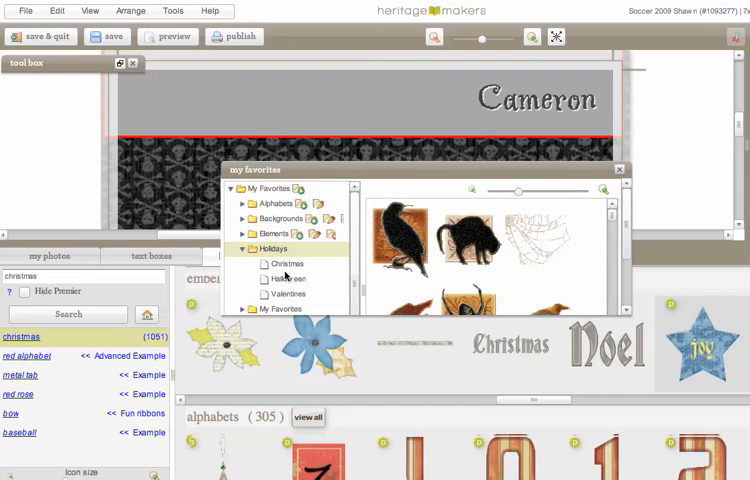
{"action": "left_click", "coordinate": [286, 263]}
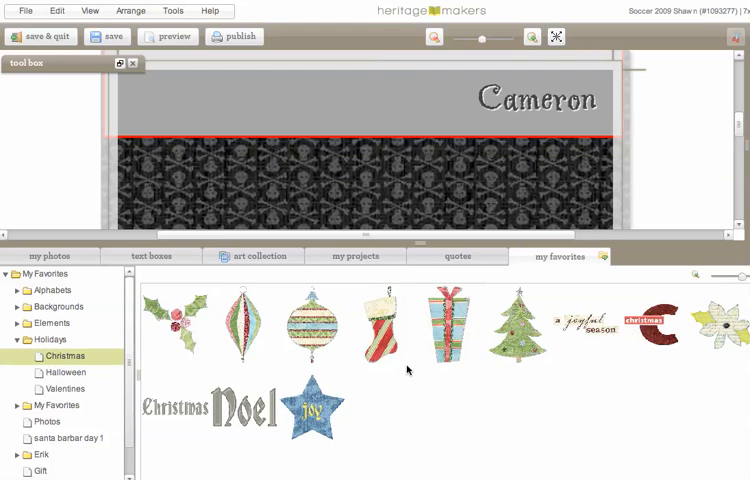
{"action": "left_click", "coordinate": [65, 355]}
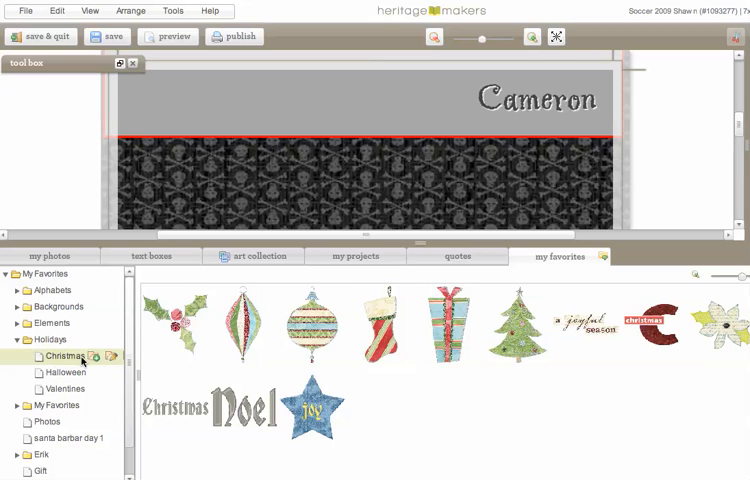